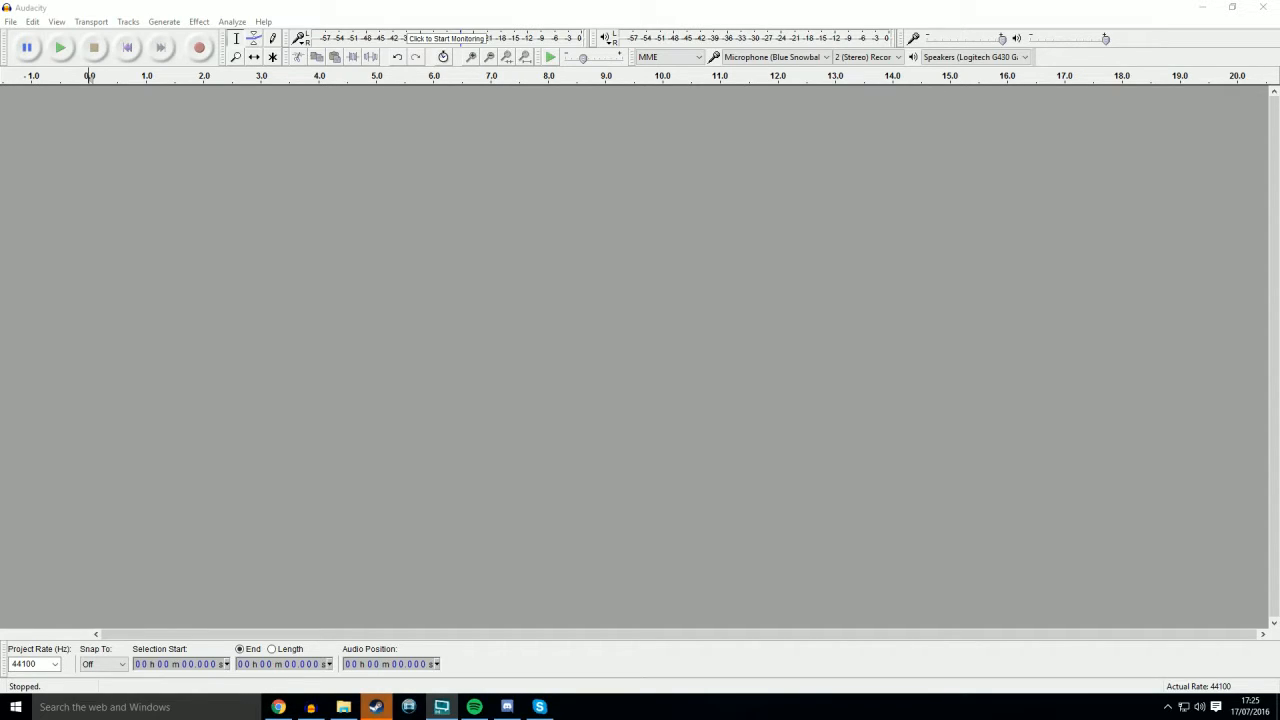
mouse_move(869, 520)
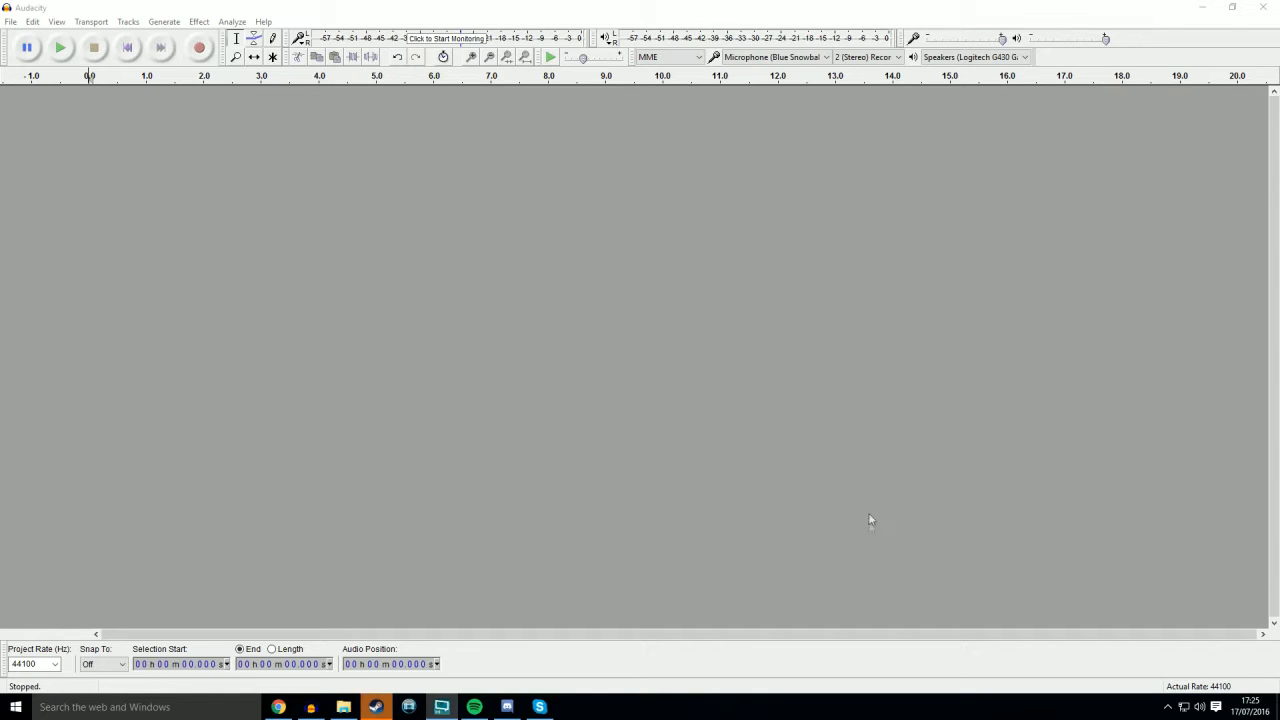
mouse_move(1179, 356)
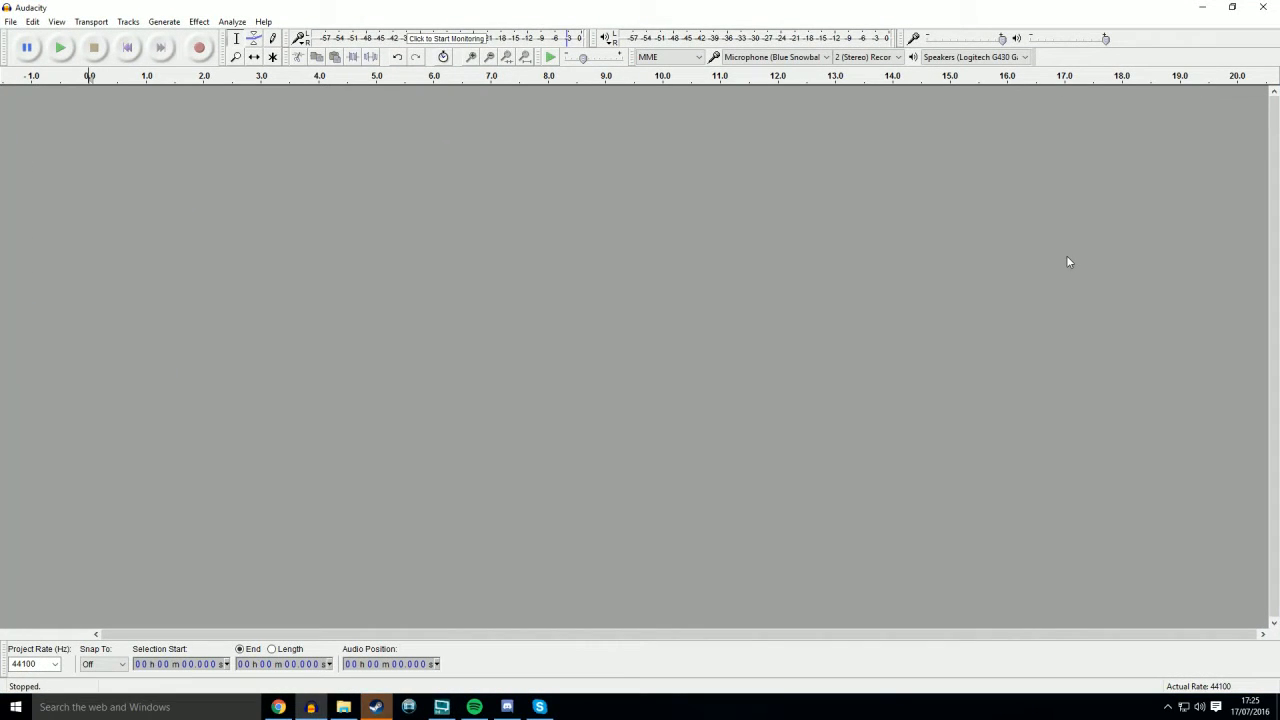
mouse_move(422, 217)
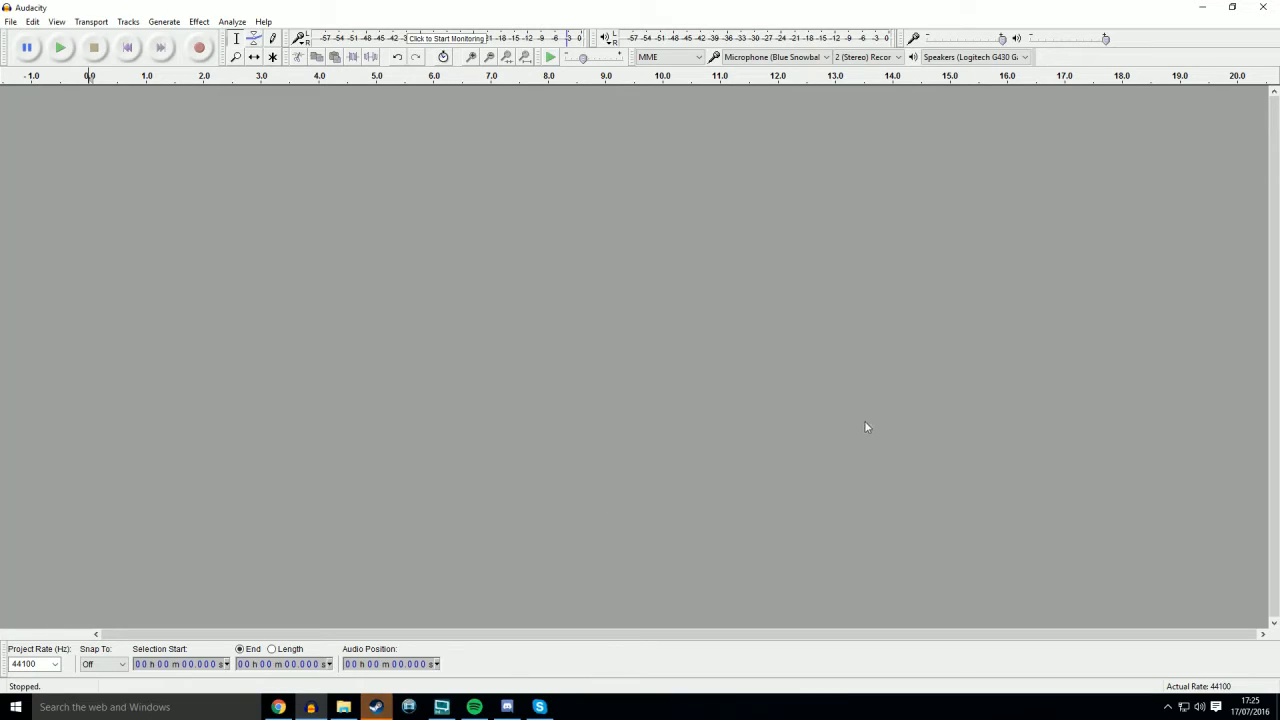
Step: Record about ten seconds of speech, with a silent lead-in, into a stereo track
left_click(199, 47)
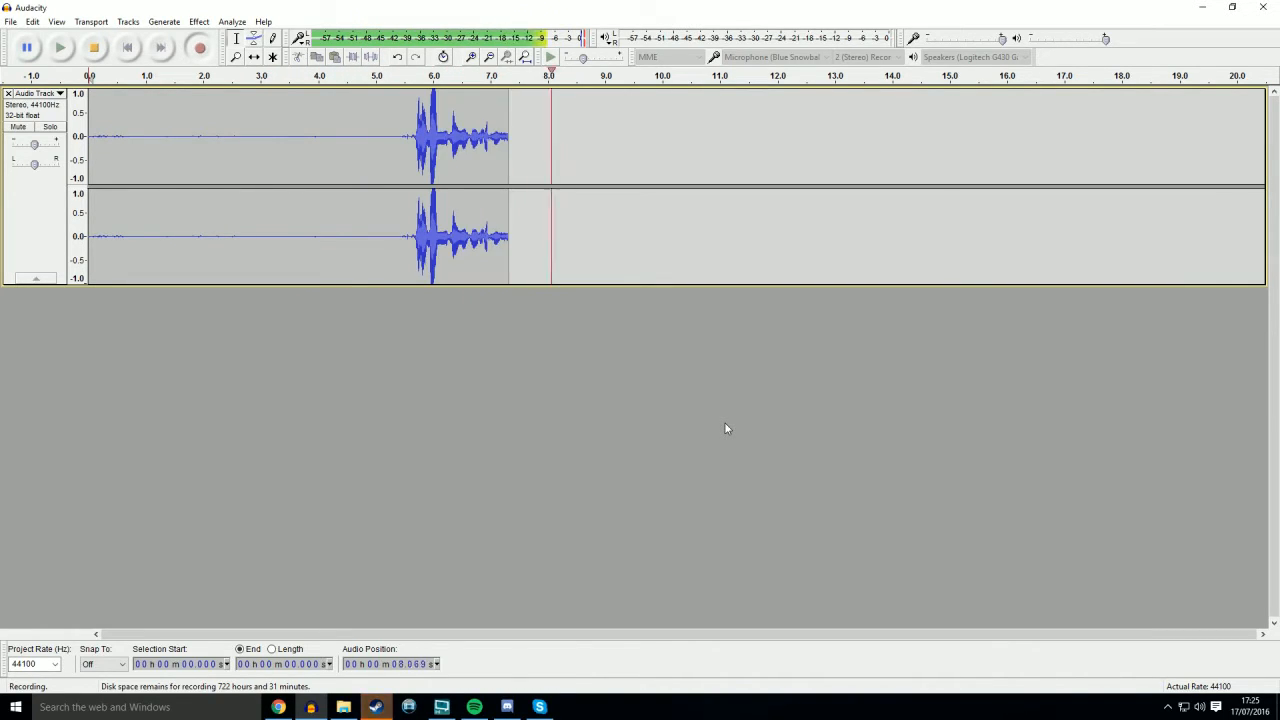
left_click(93, 47)
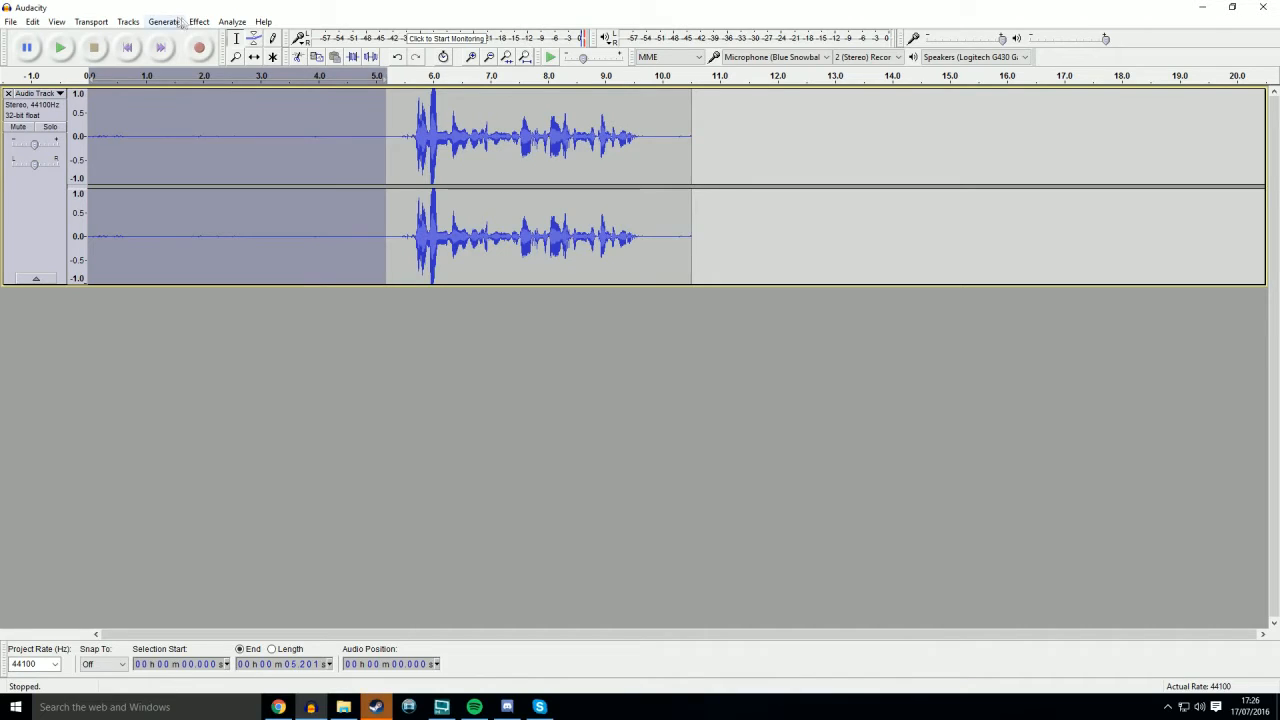
Step: Capture the silent opening as the Noise Reduction noise profile
left_click(198, 21)
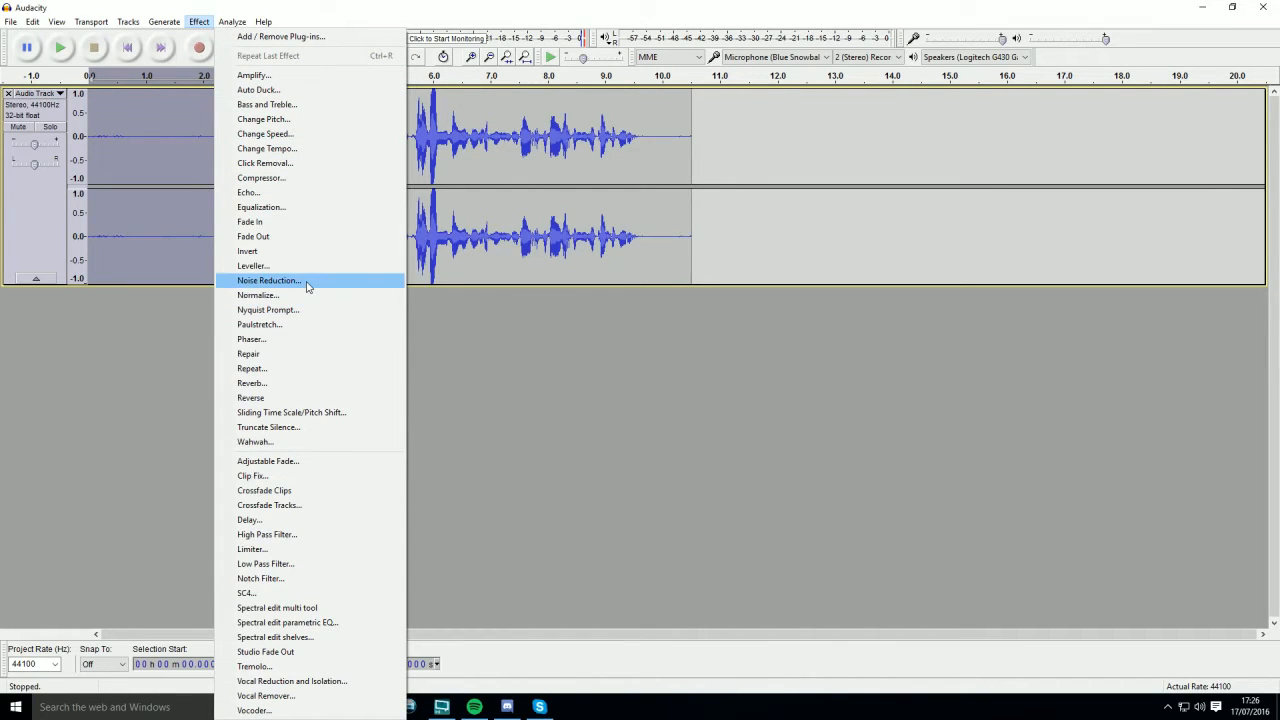
left_click(269, 280)
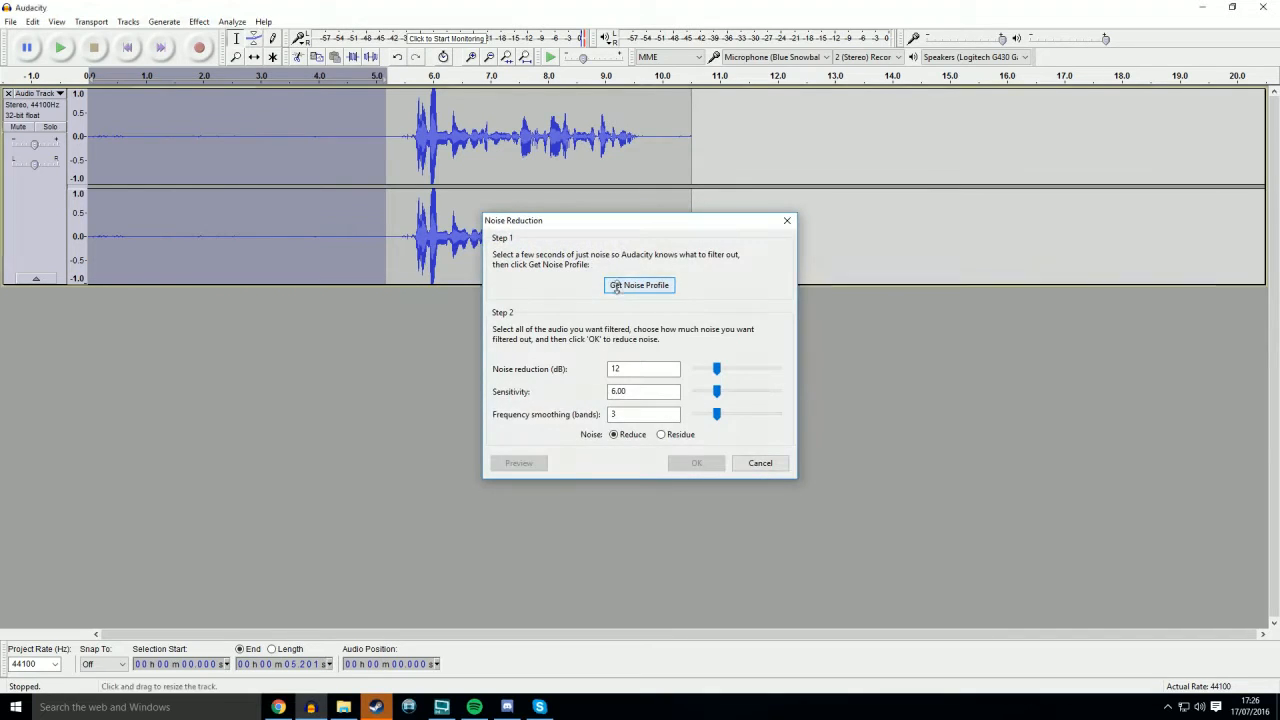
left_click(639, 285)
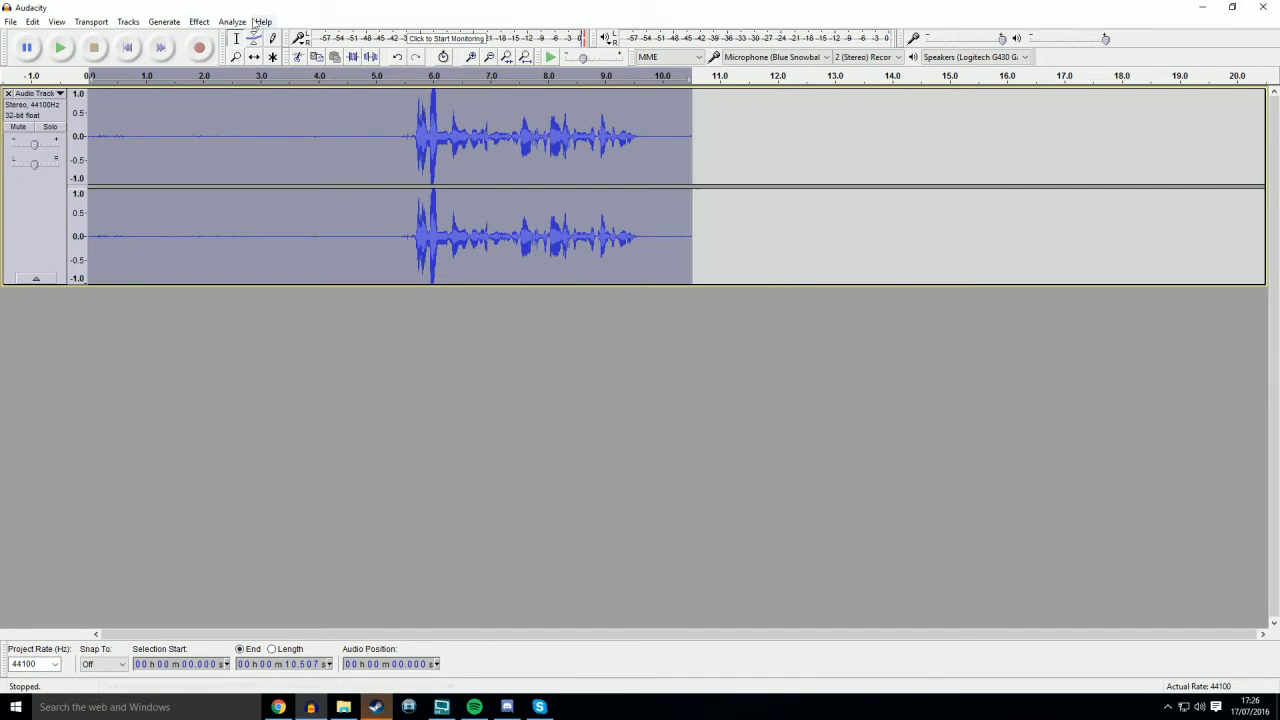
Step: Select the whole recording and reopen the Noise Reduction settings
left_click(198, 21)
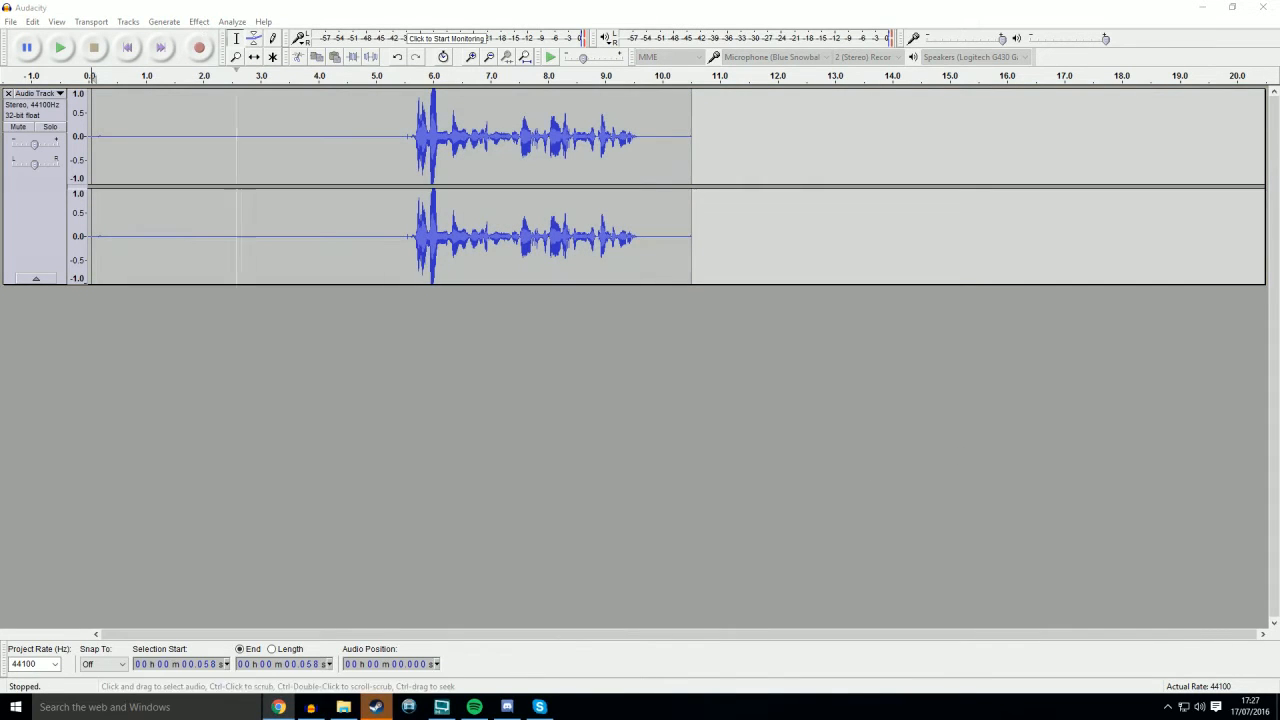
left_click(198, 21)
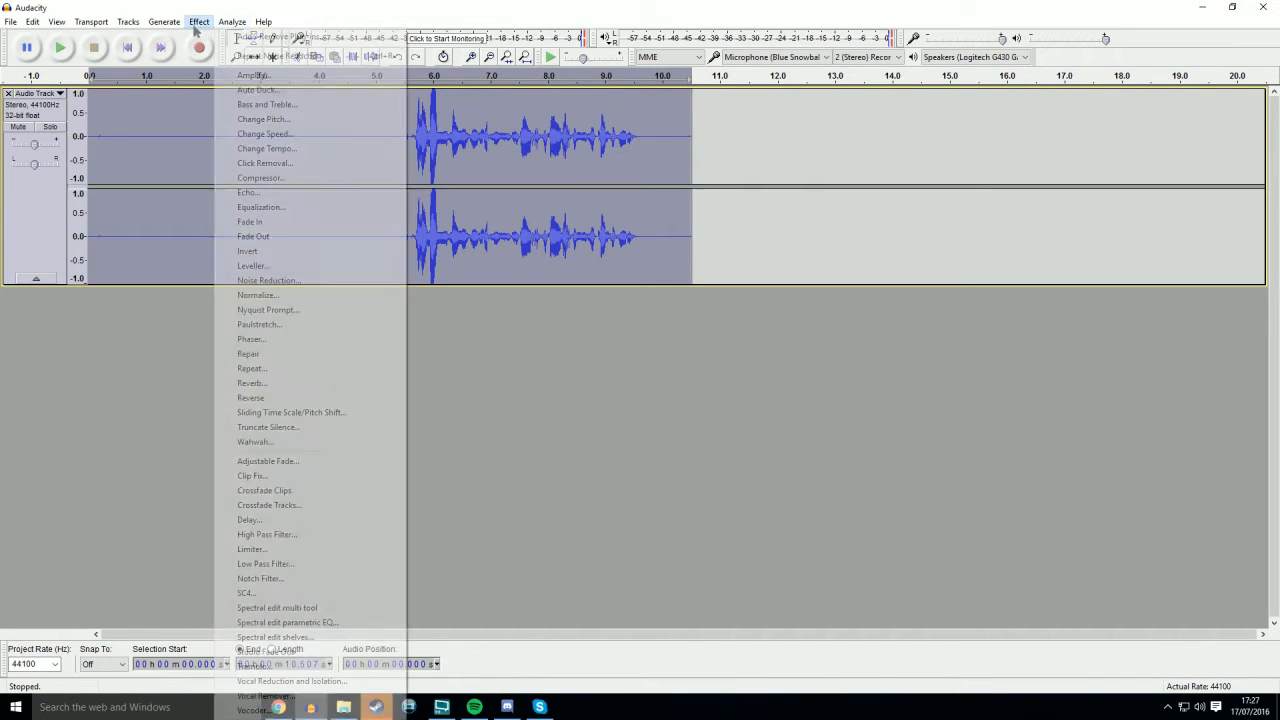
mouse_move(268, 280)
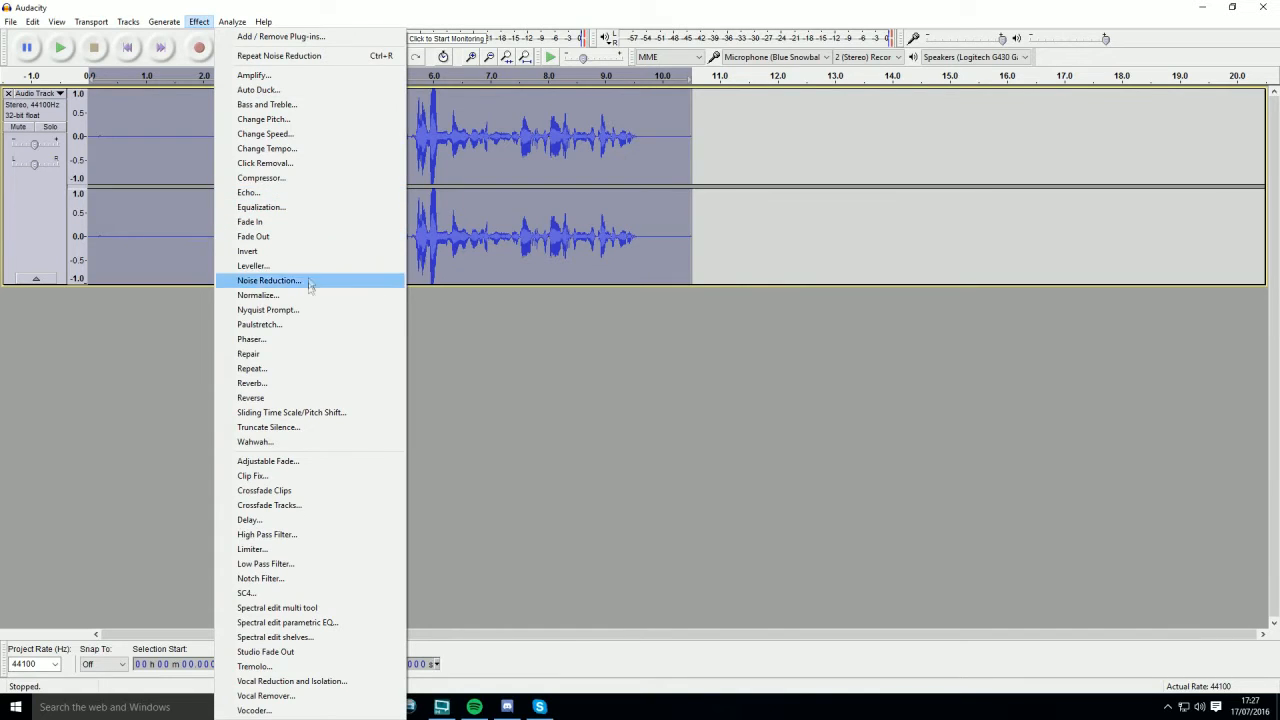
left_click(258, 295)
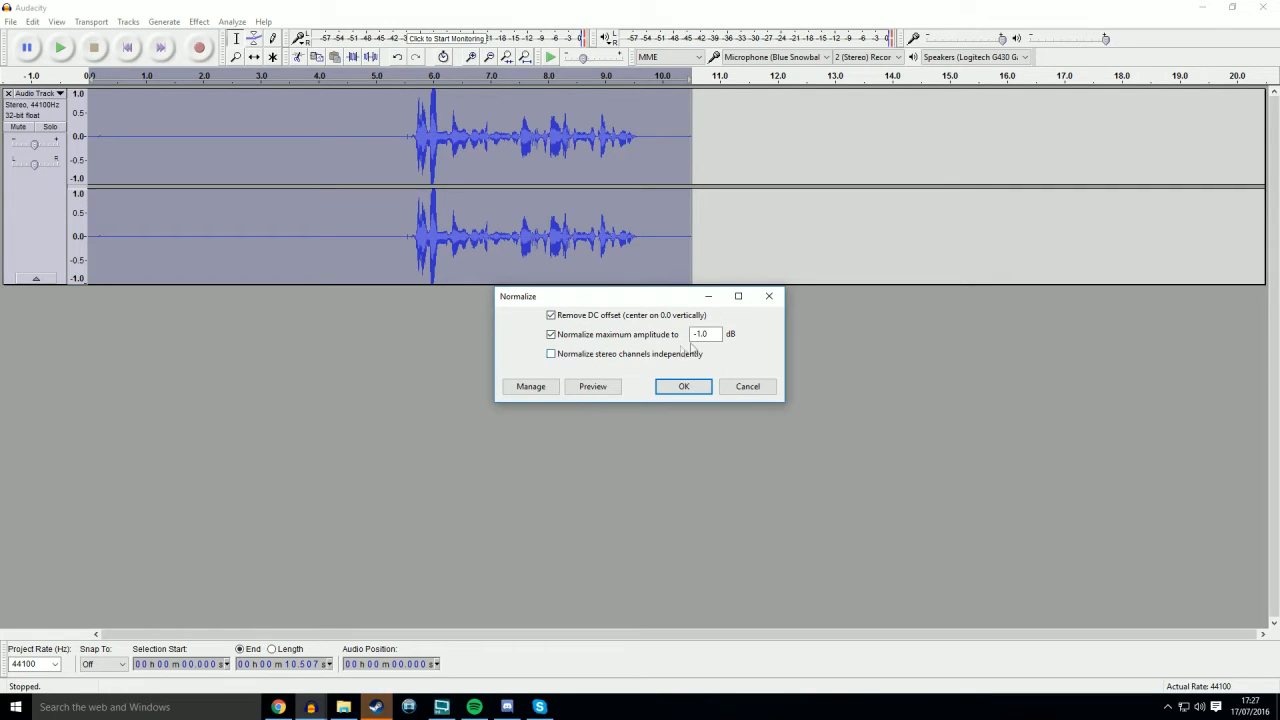
Step: Apply normalization to a -1.0 dB maximum amplitude with DC offset removed
left_click(683, 386)
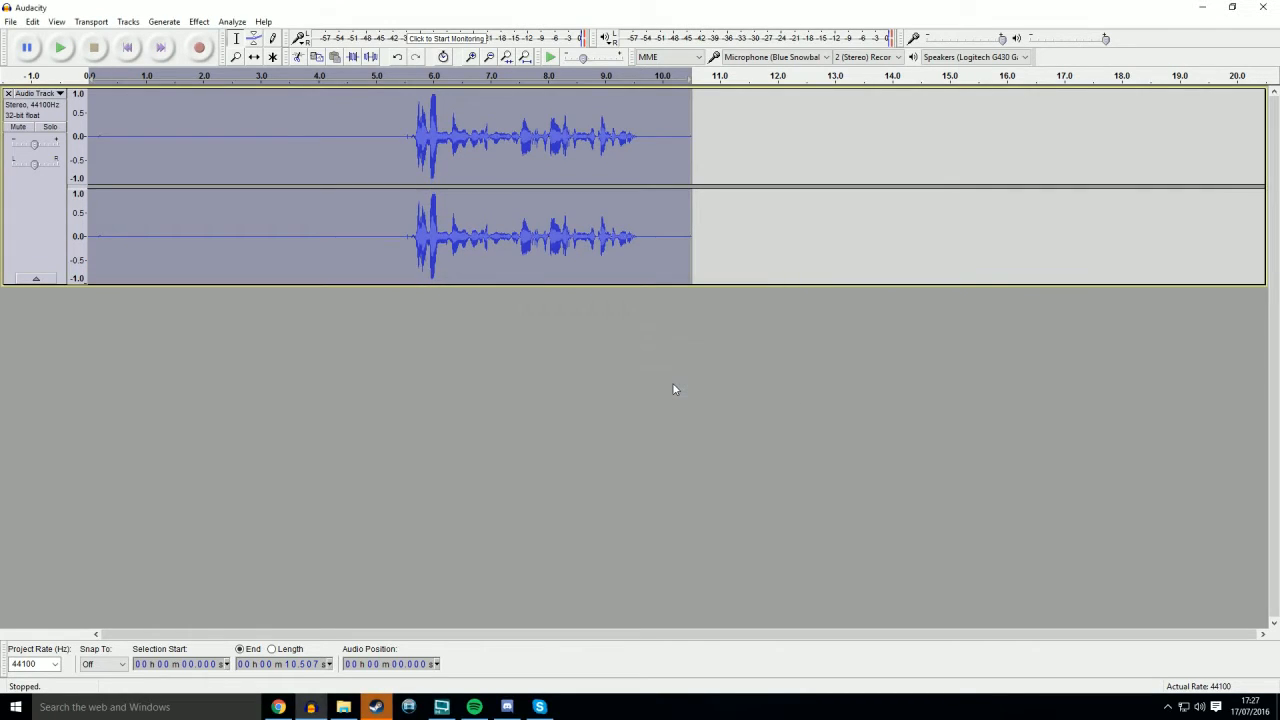
left_click(198, 21)
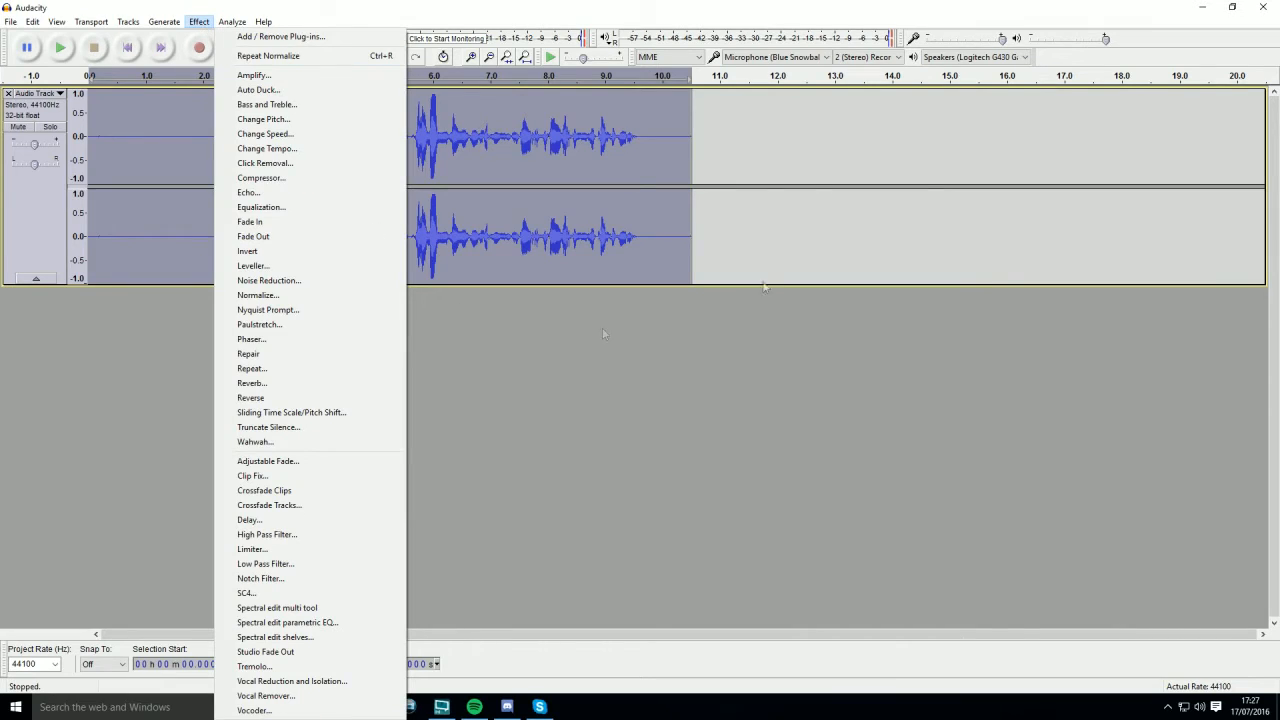
mouse_move(305, 192)
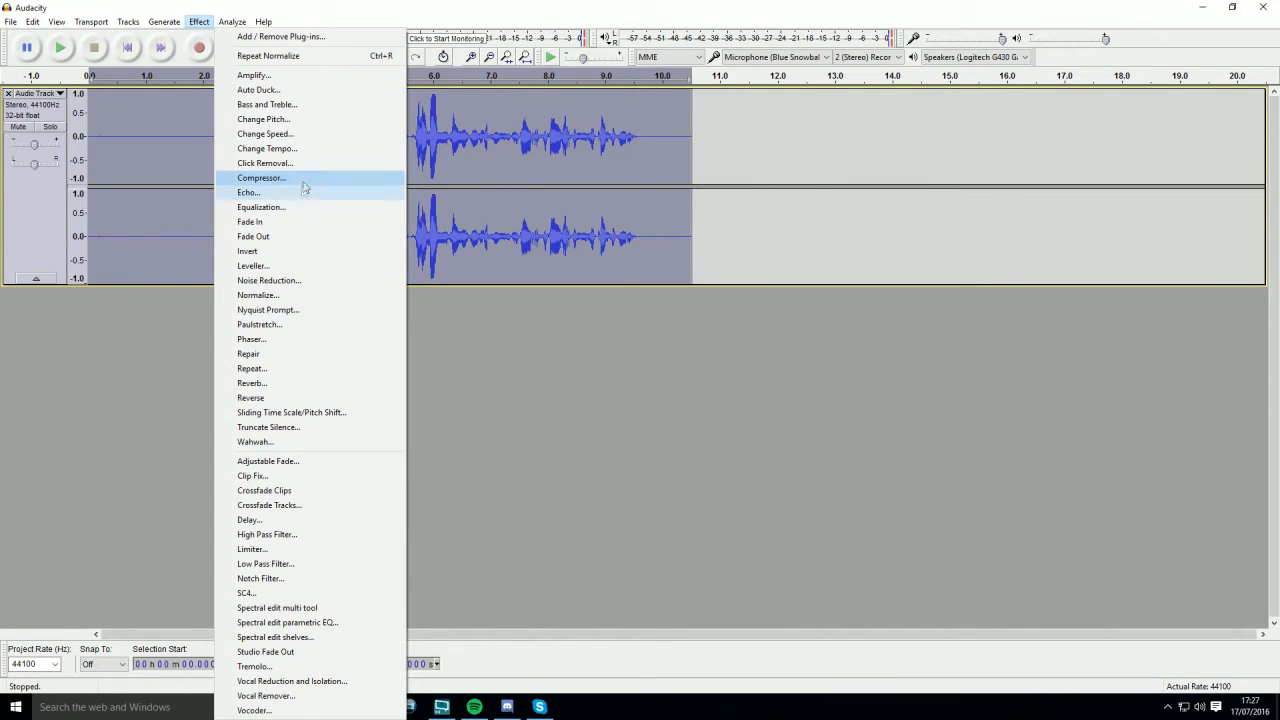
Step: Compress with -18 dB threshold, 2:1 ratio, 0.5 s attack and 1.0 s release
left_click(261, 178)
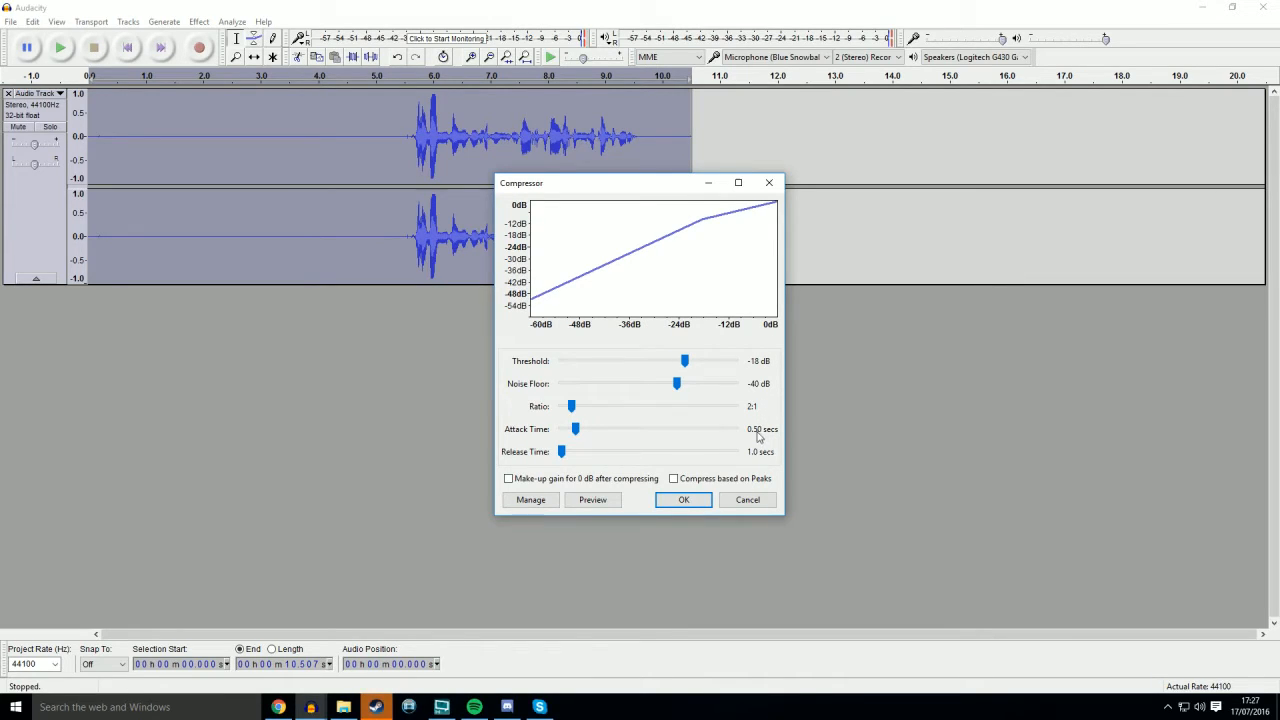
mouse_move(565, 483)
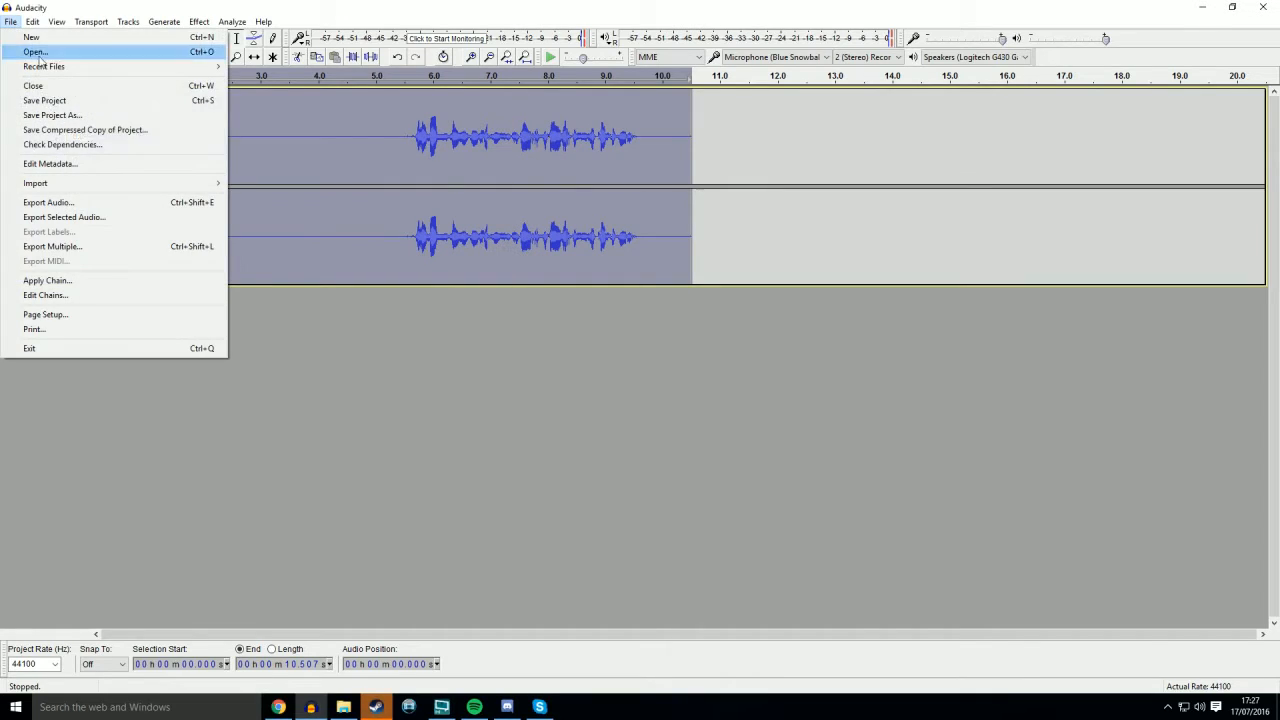
left_click(198, 21)
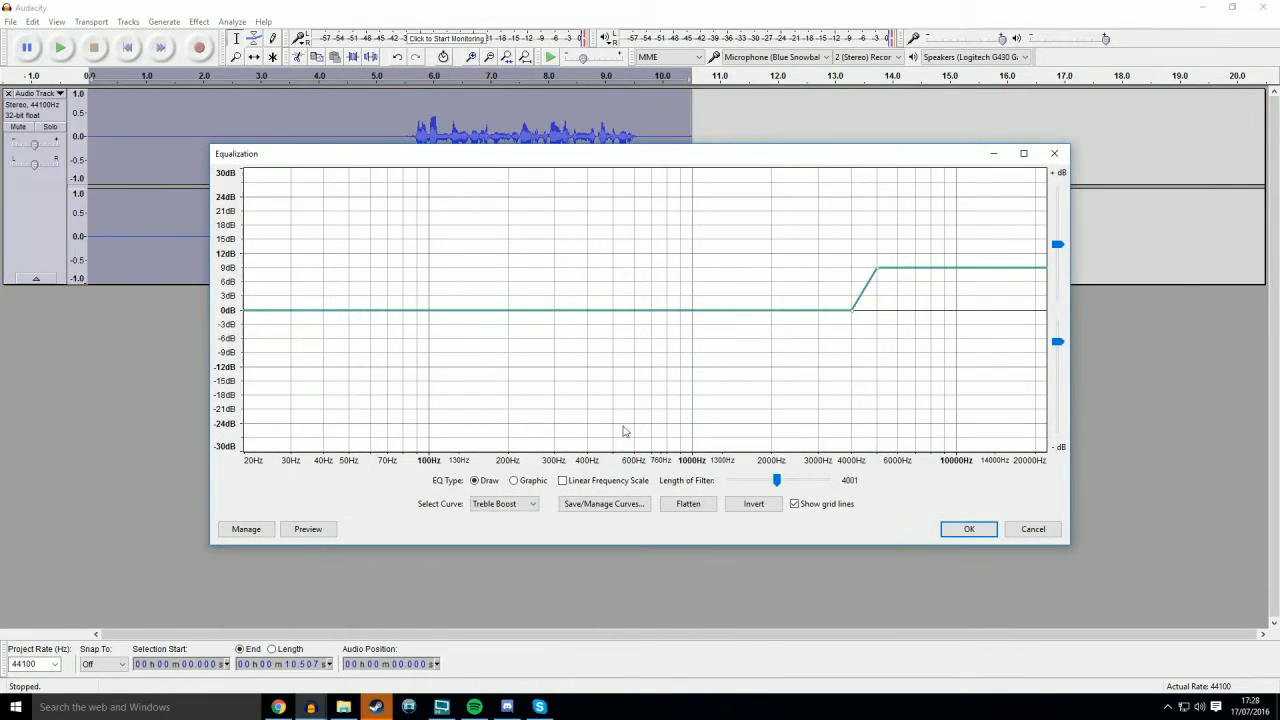
Step: Choose the Bass Boost preset curve in Equalization and apply it
left_click(503, 503)
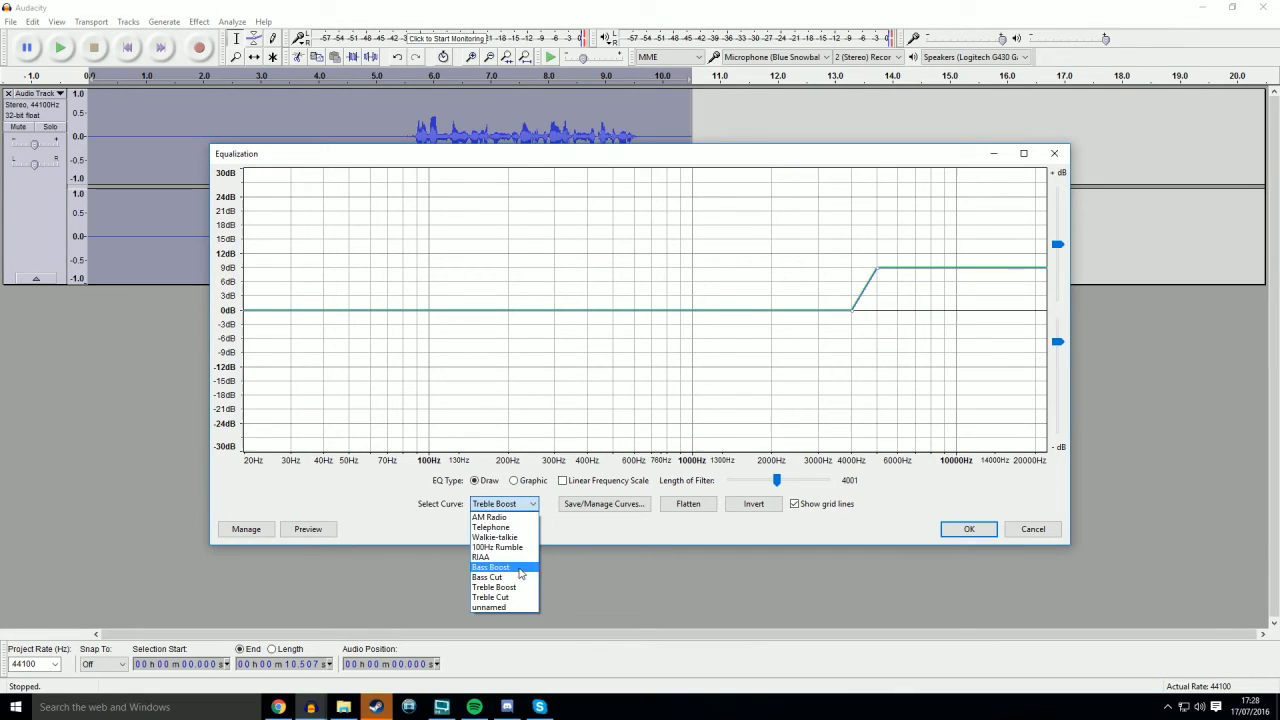
left_click(490, 567)
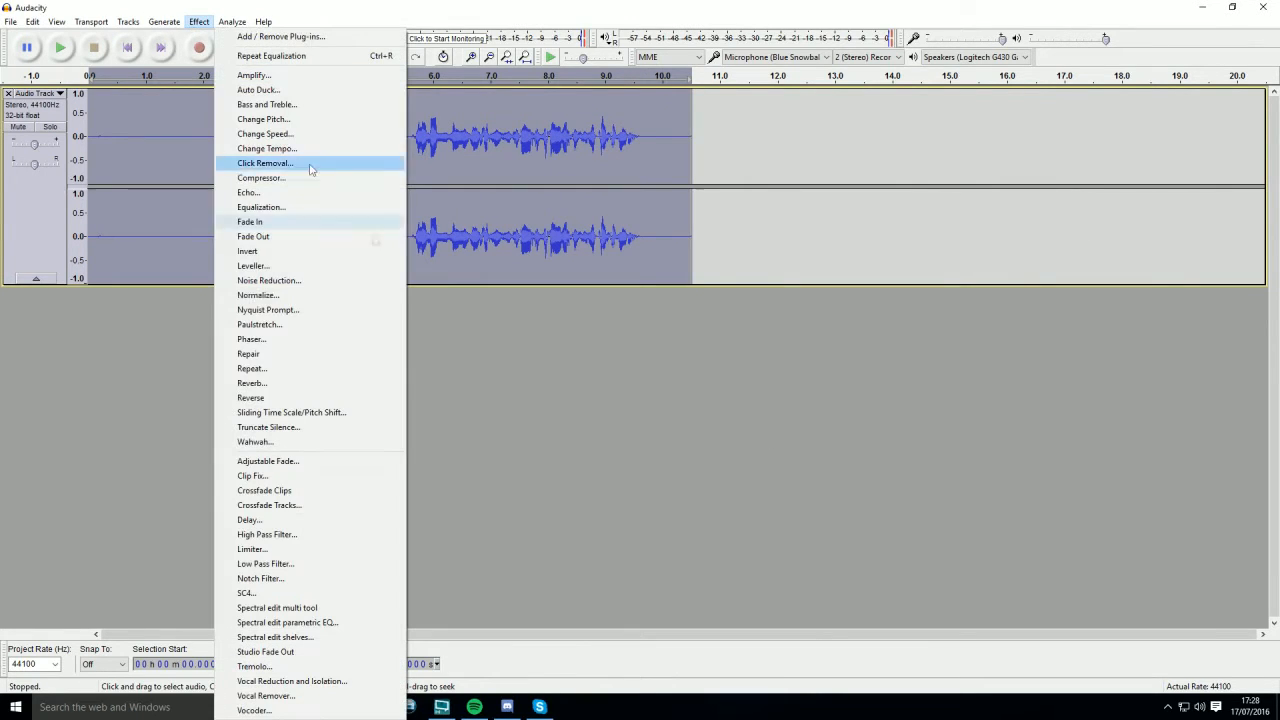
left_click(261, 207)
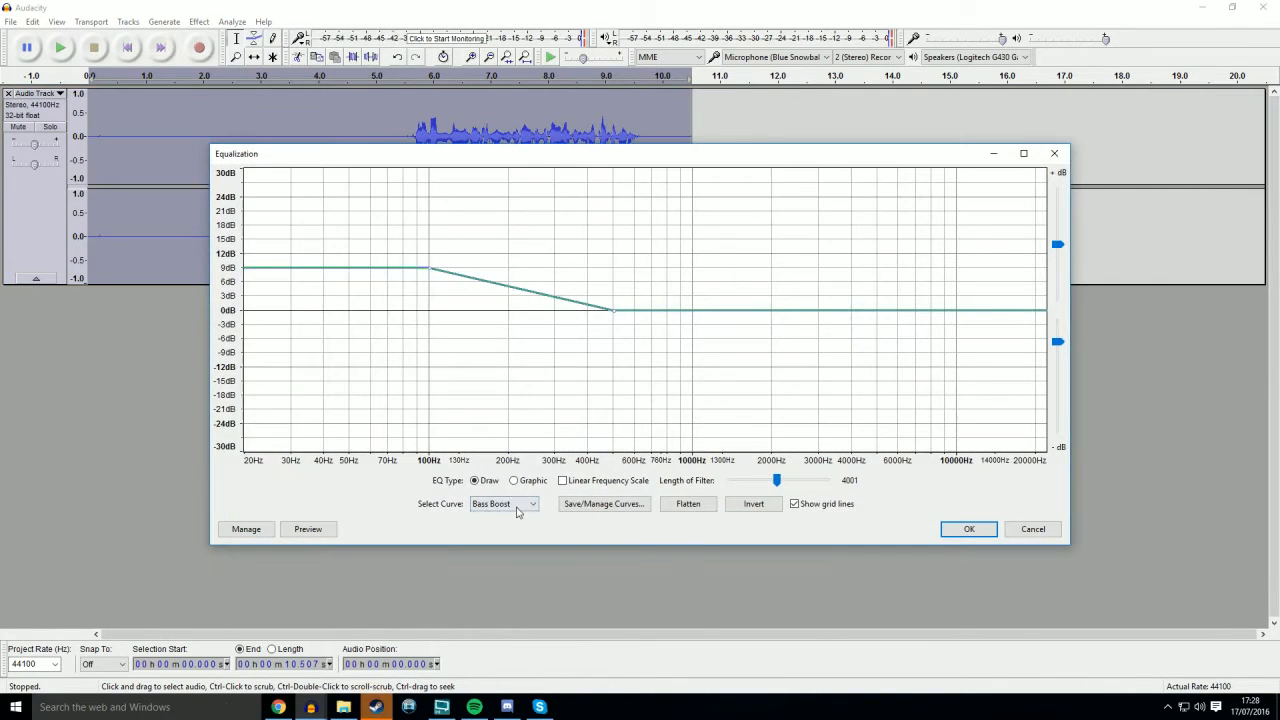
left_click(967, 528)
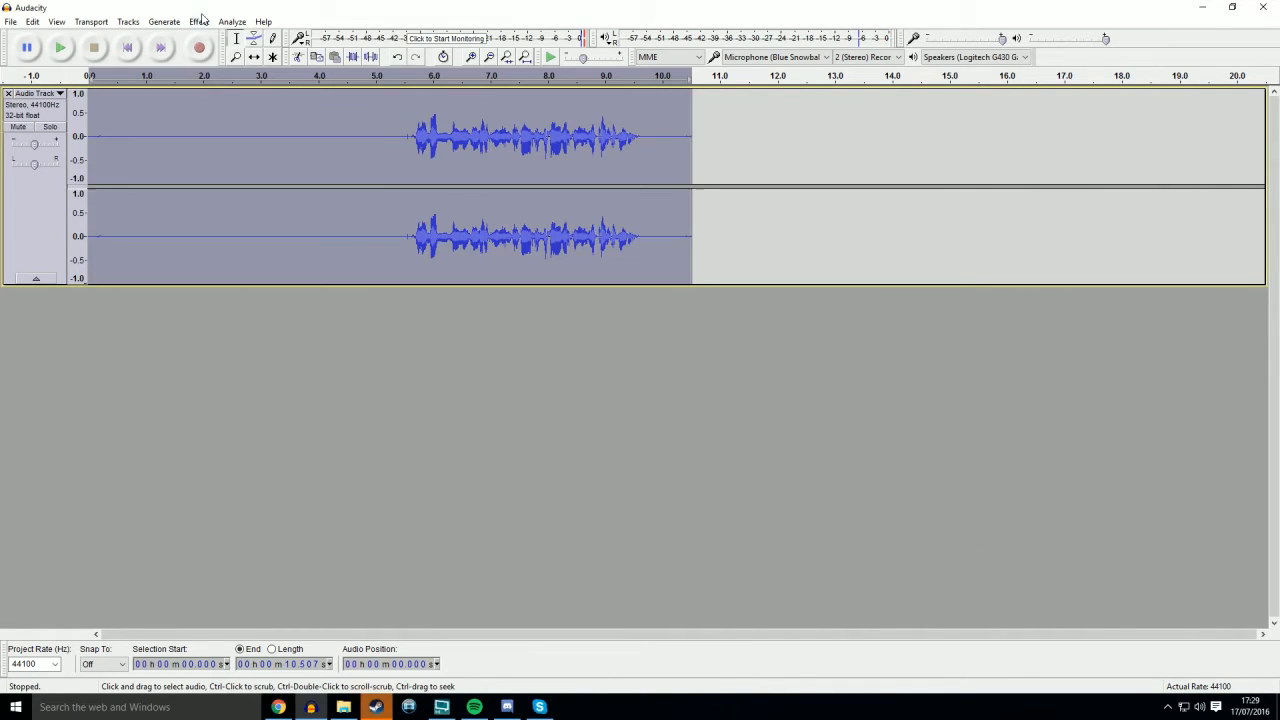
Step: Run the Limiter as a Hard Limit capped at -5 dB
left_click(198, 21)
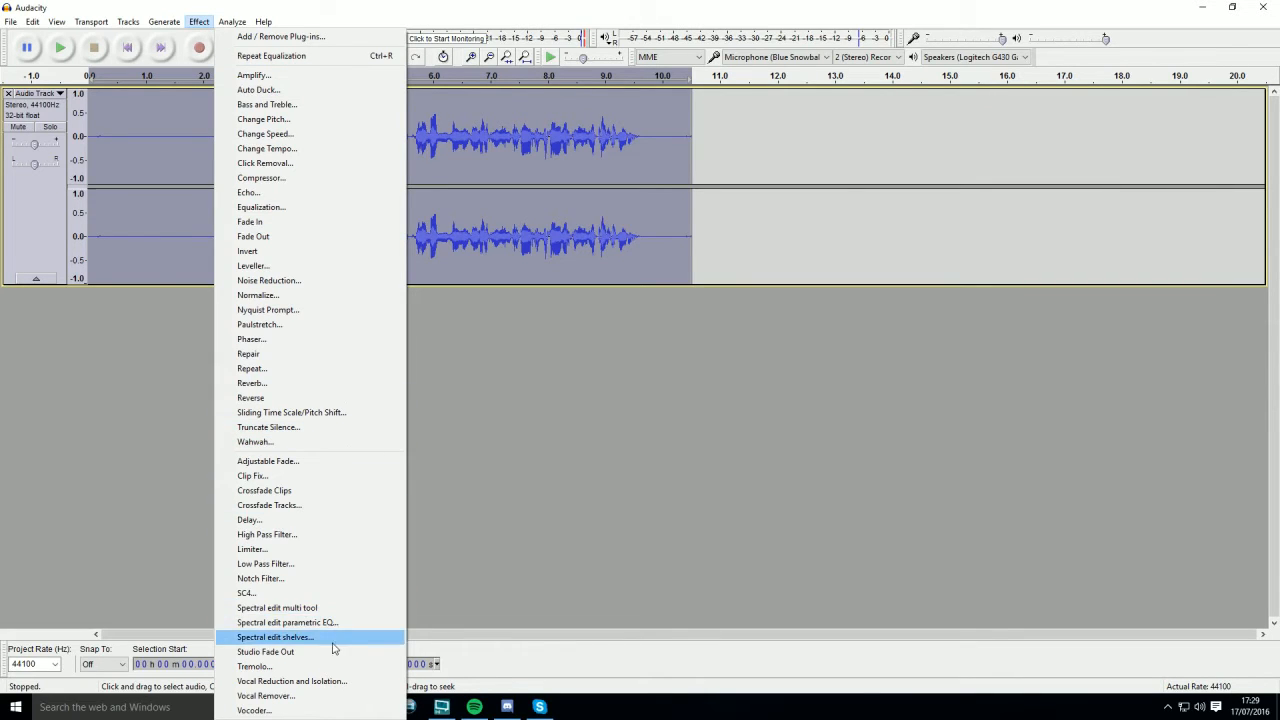
left_click(252, 549)
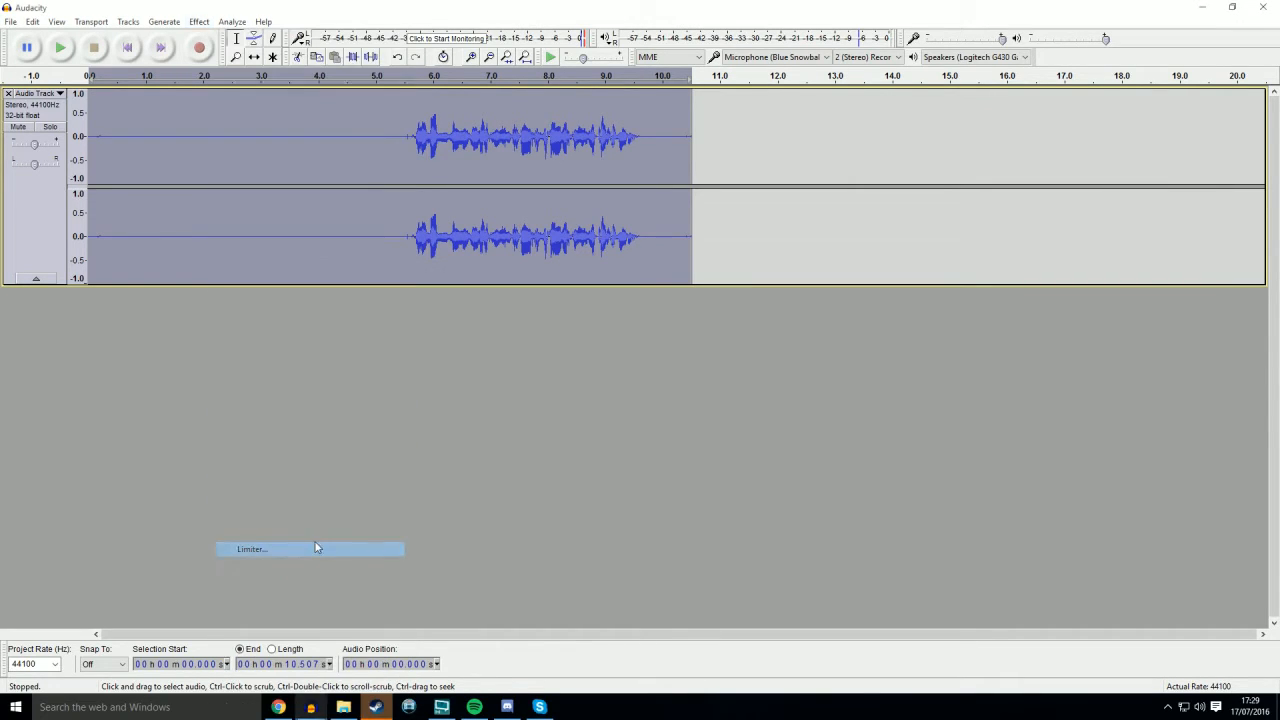
left_click(251, 548)
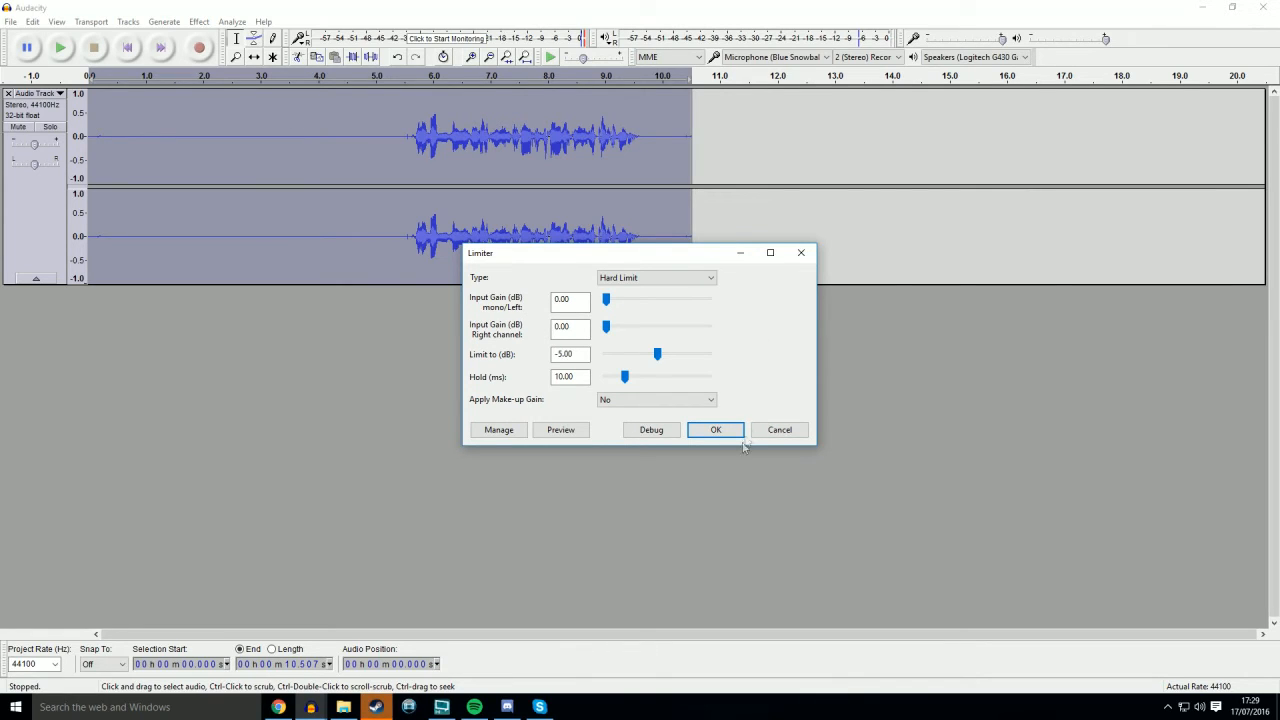
left_click(655, 277)
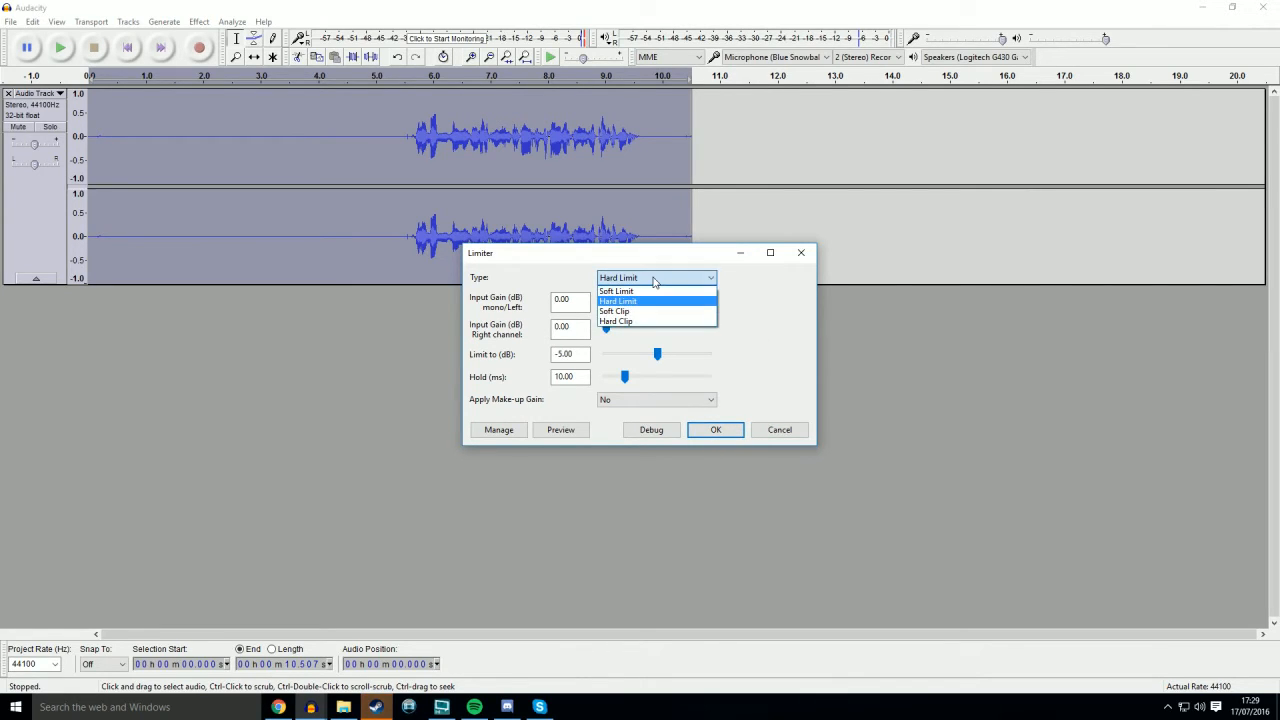
left_click(715, 429)
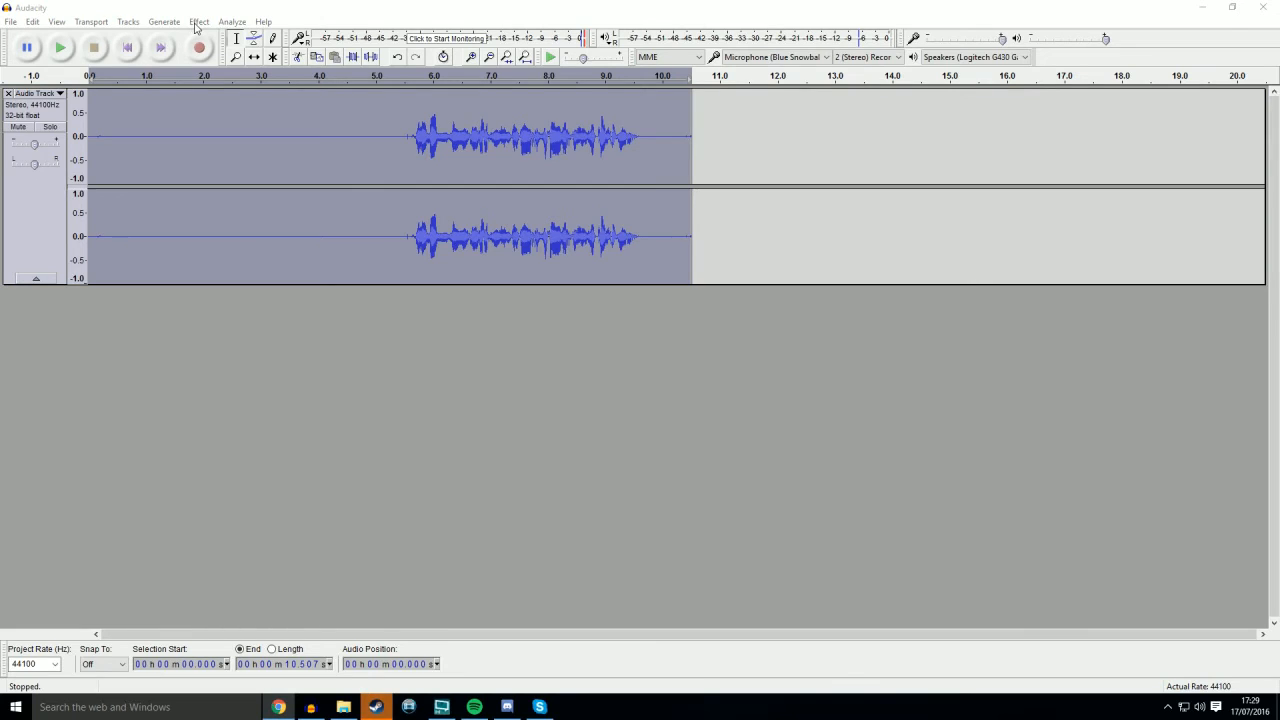
Step: Normalize again to a -1.0 dB peak, keeping DC offset removal
left_click(198, 21)
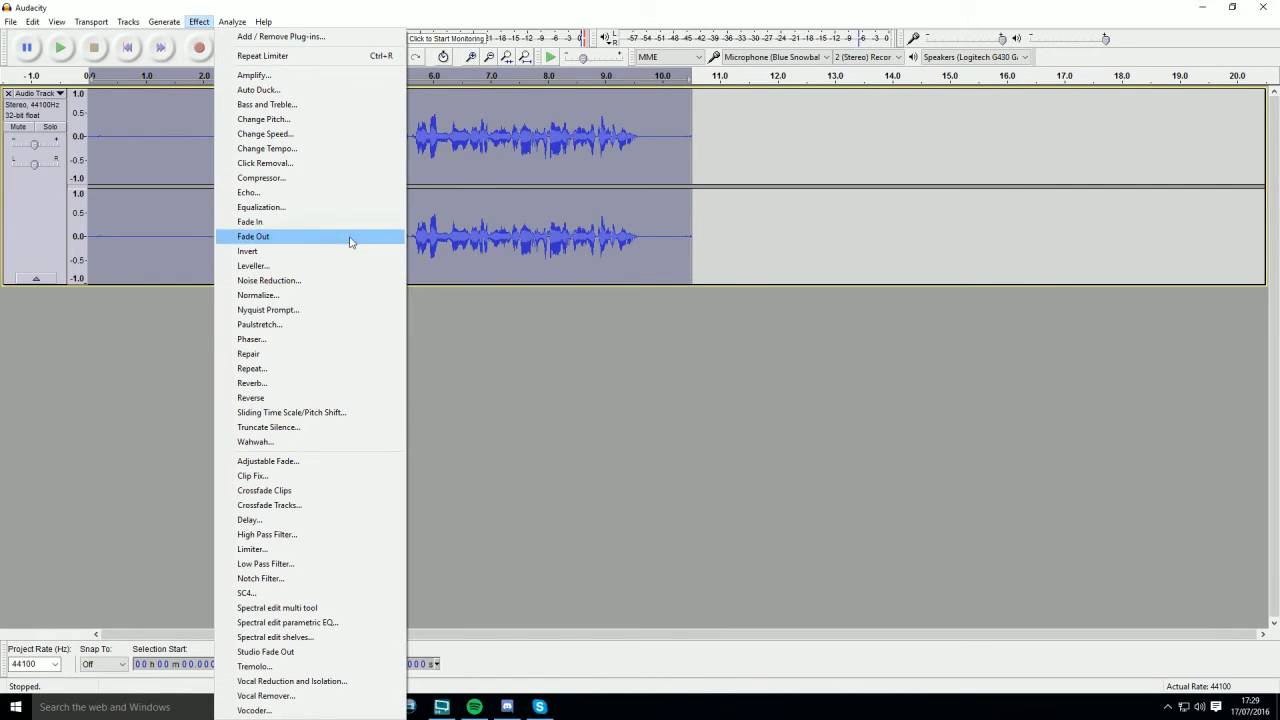
left_click(258, 294)
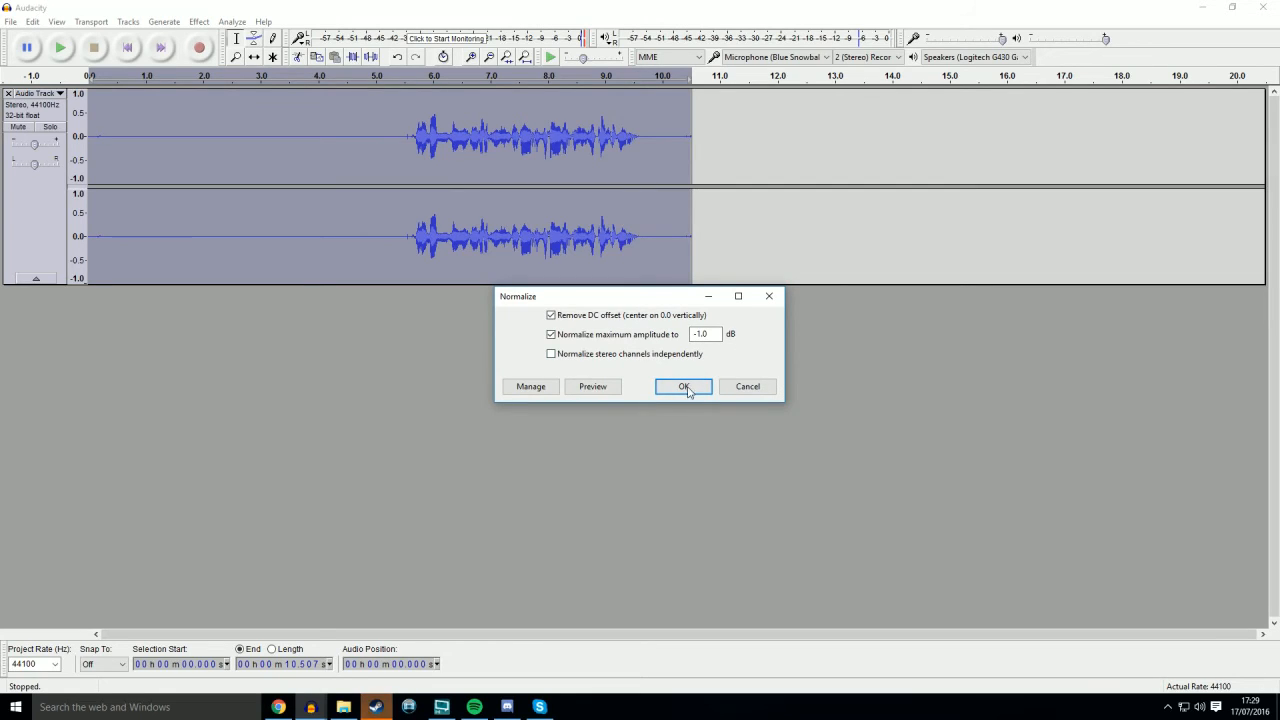
left_click(683, 386)
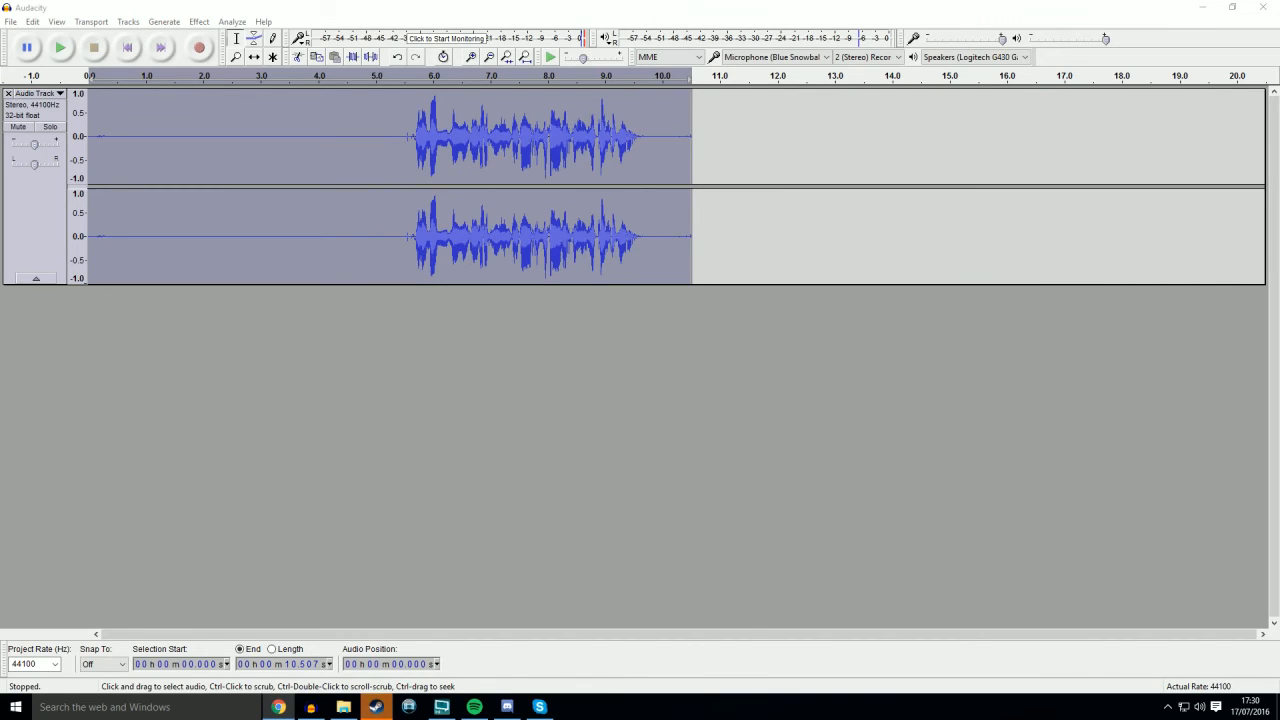
Step: Export the recording as a 16-bit PCM WAV file, accepting empty metadata
left_click(10, 21)
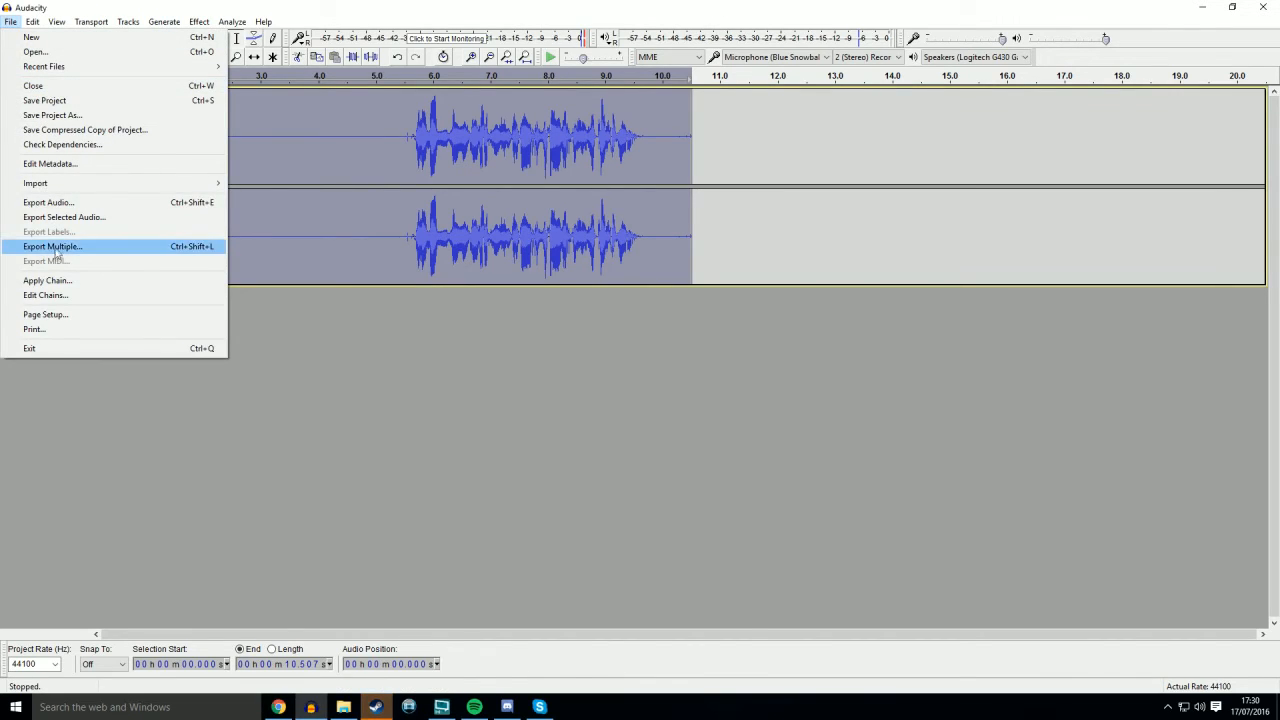
left_click(48, 202)
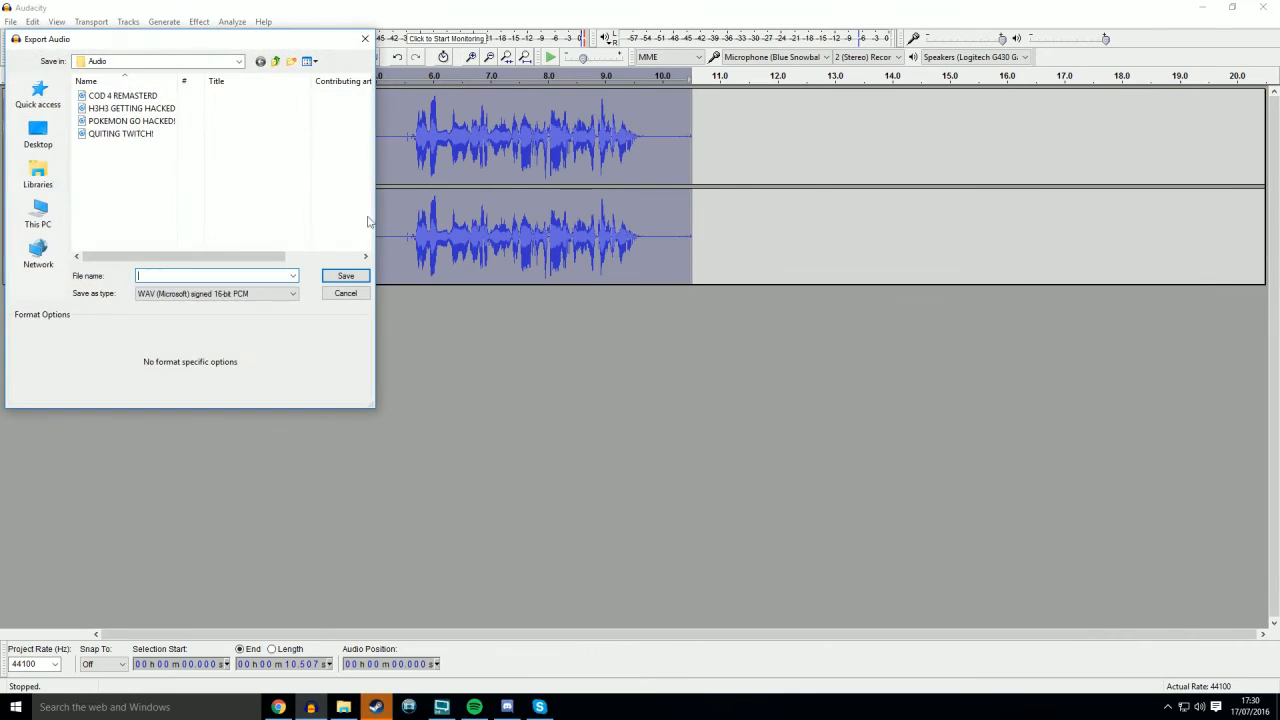
left_click(345, 275)
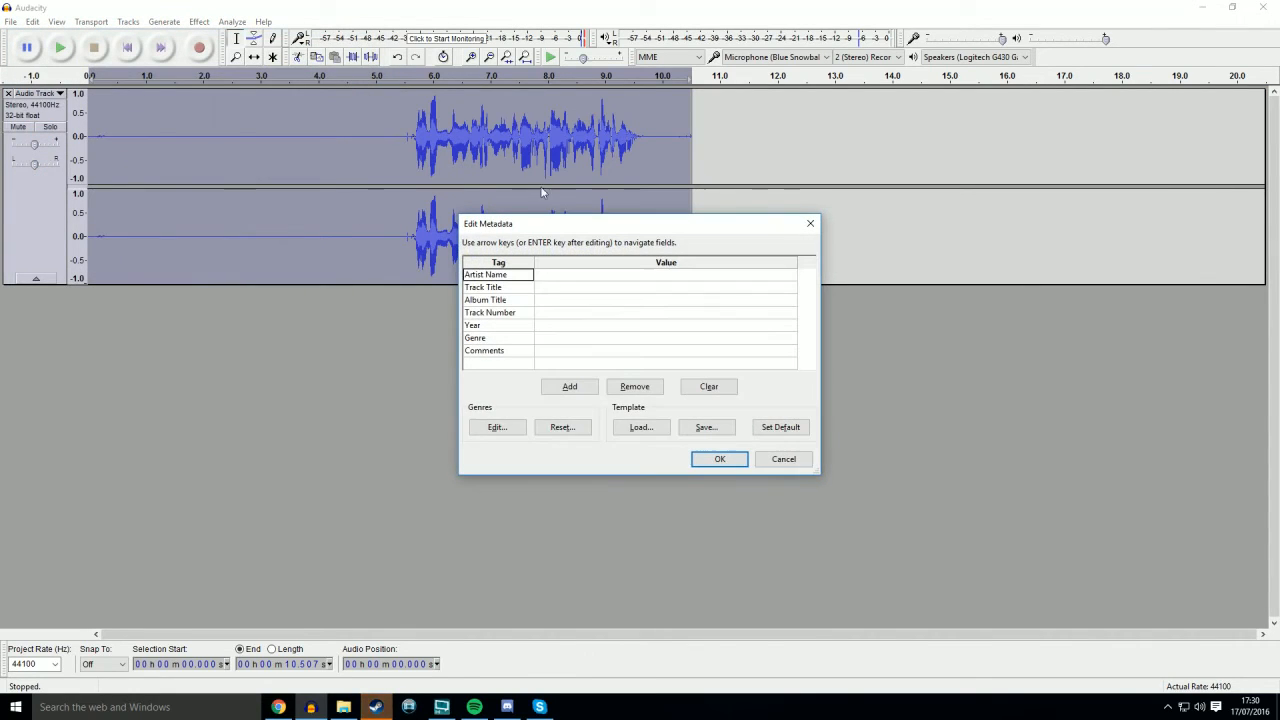
left_click(719, 459)
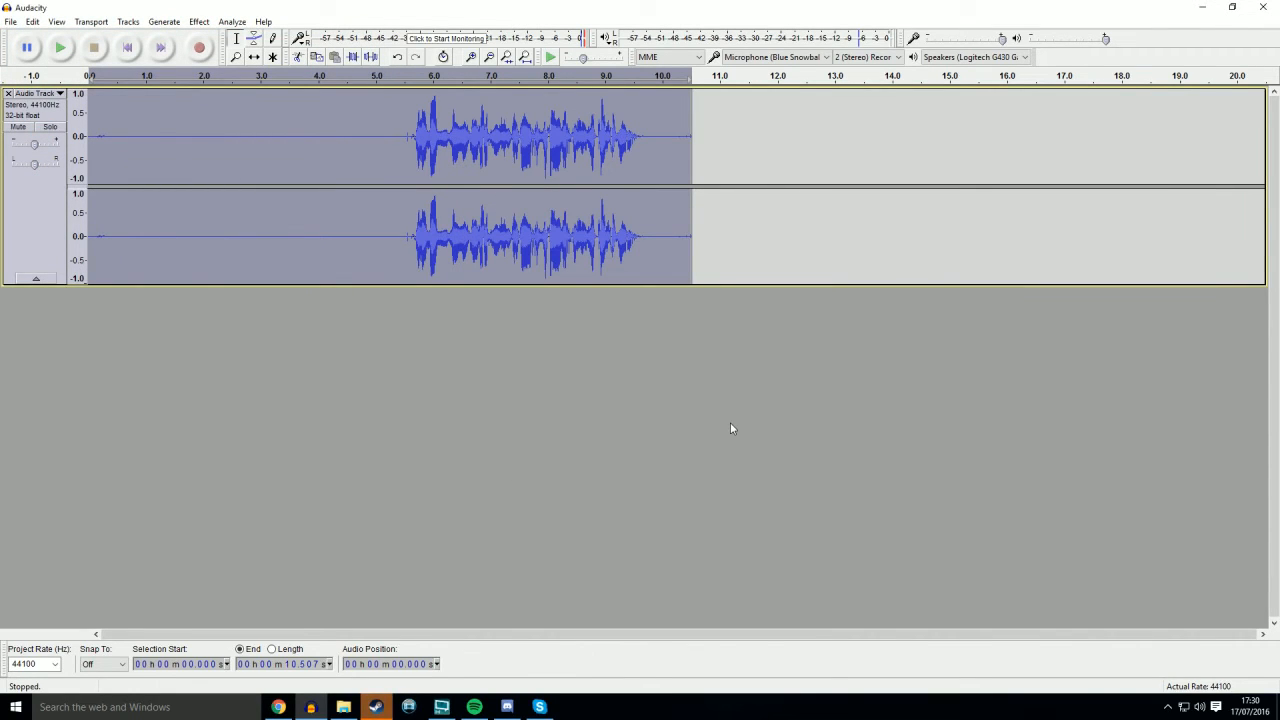